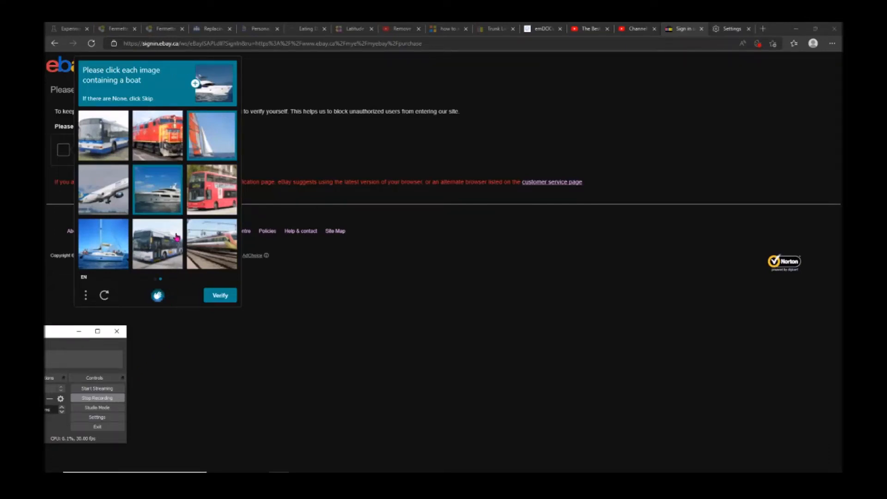
mouse_move(315, 155)
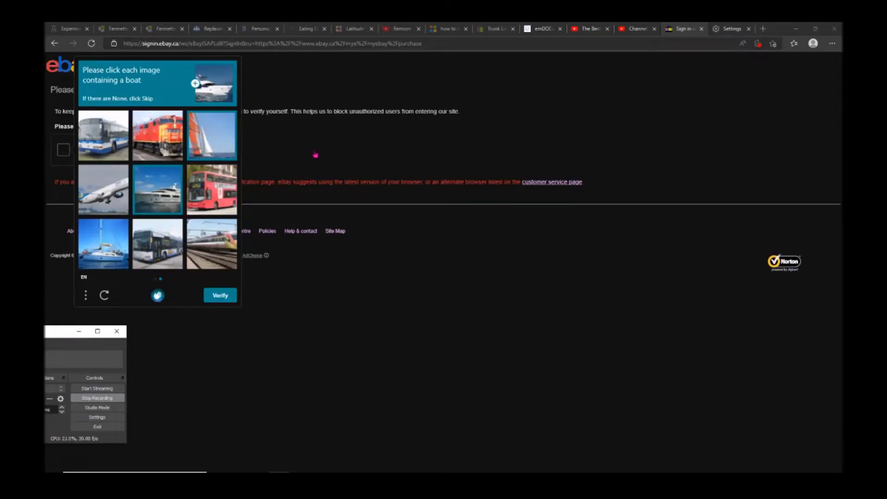
mouse_move(111, 85)
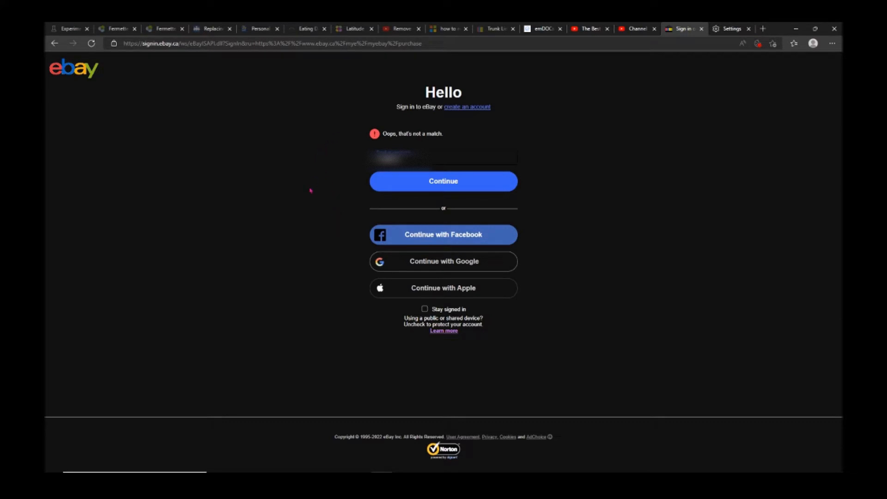
Resubmit the eBay sign-in, tick 'I am human', then open Edge's Clear browsing data settings.
left_click(443, 181)
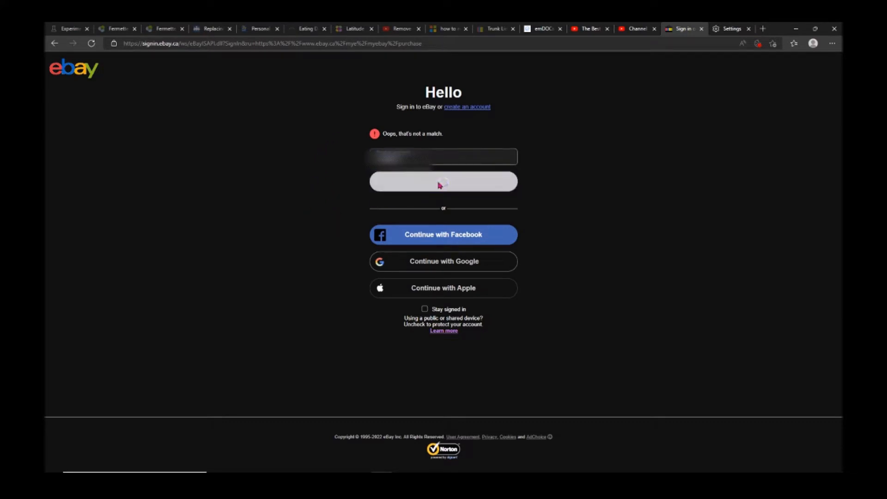
left_click(443, 182)
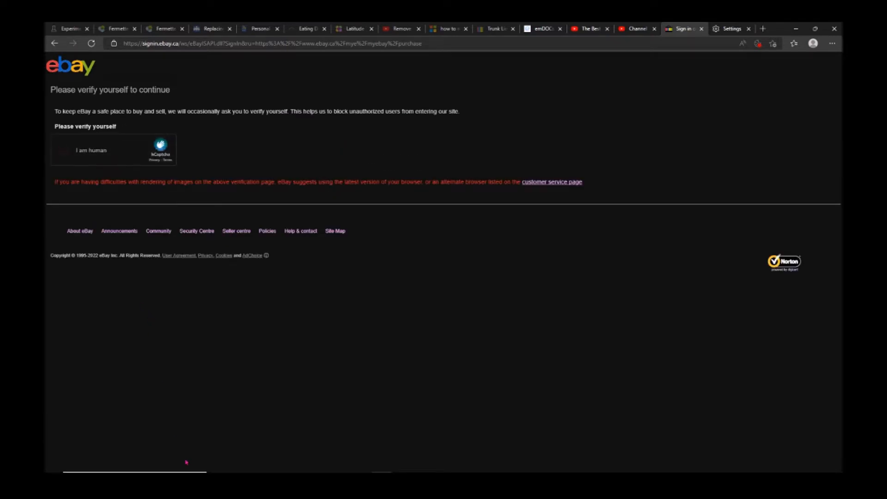
left_click(63, 150)
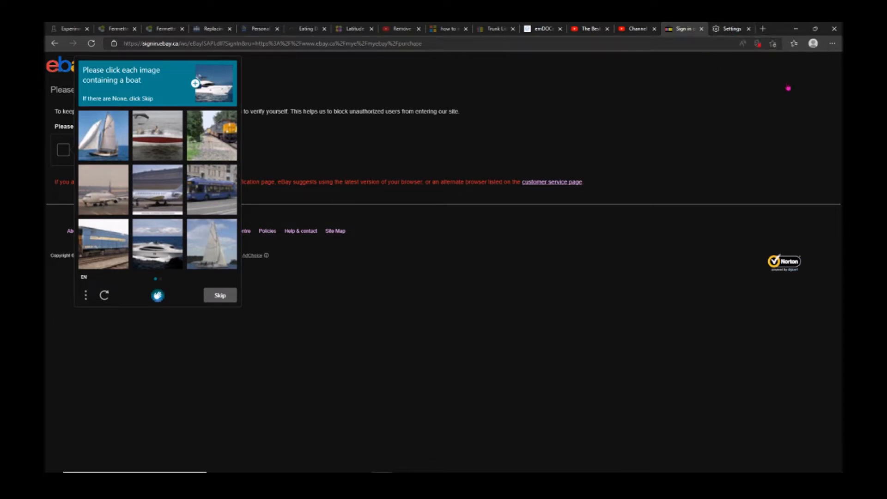
left_click(831, 43)
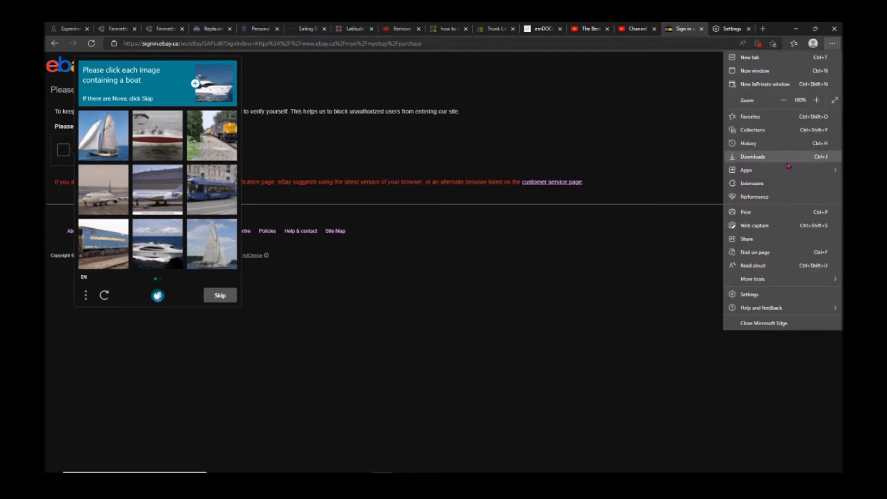
mouse_move(753, 71)
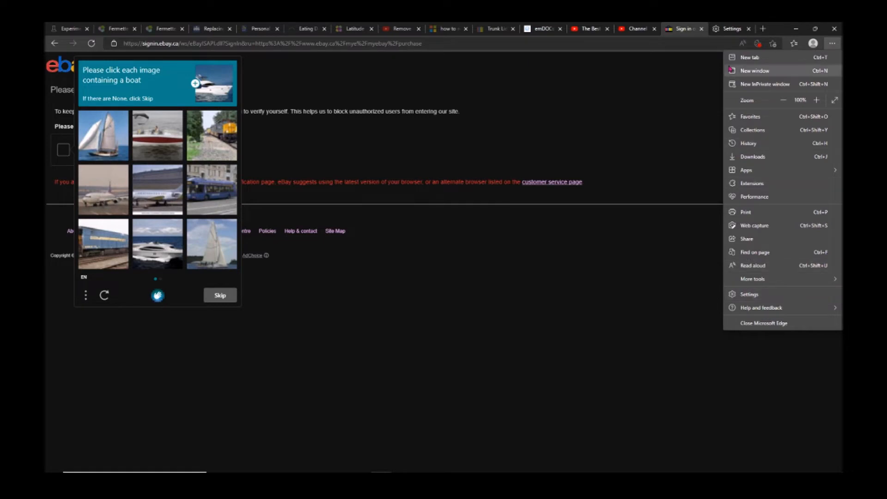
left_click(730, 29)
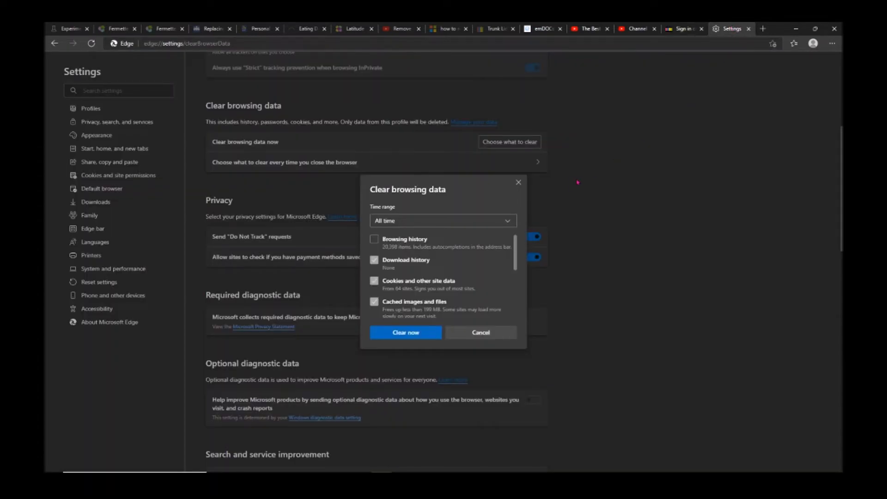
mouse_move(88, 128)
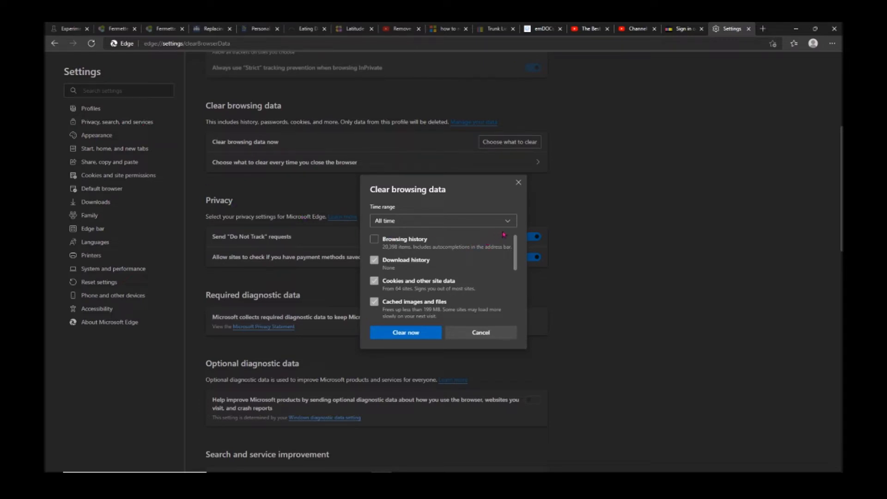
scroll("down", 3)
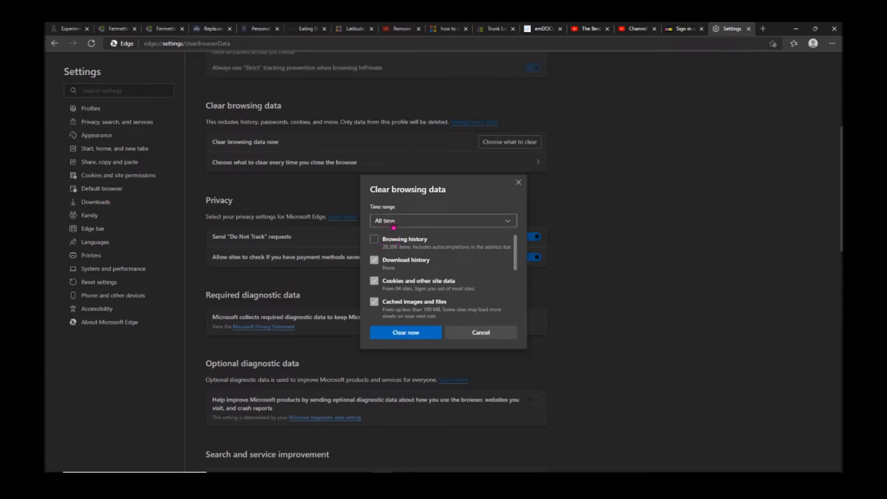
mouse_move(415, 305)
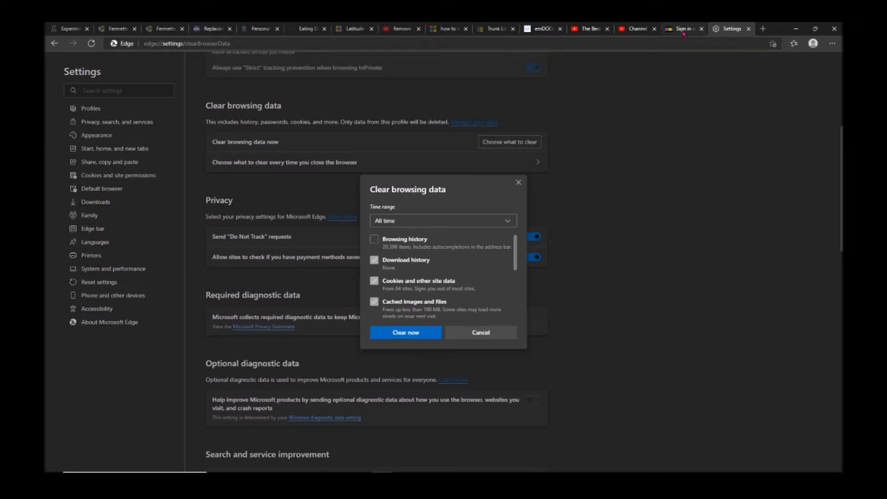
Switch back to the eBay 'Sign in' tab with the unsolved boat hCaptcha.
left_click(682, 28)
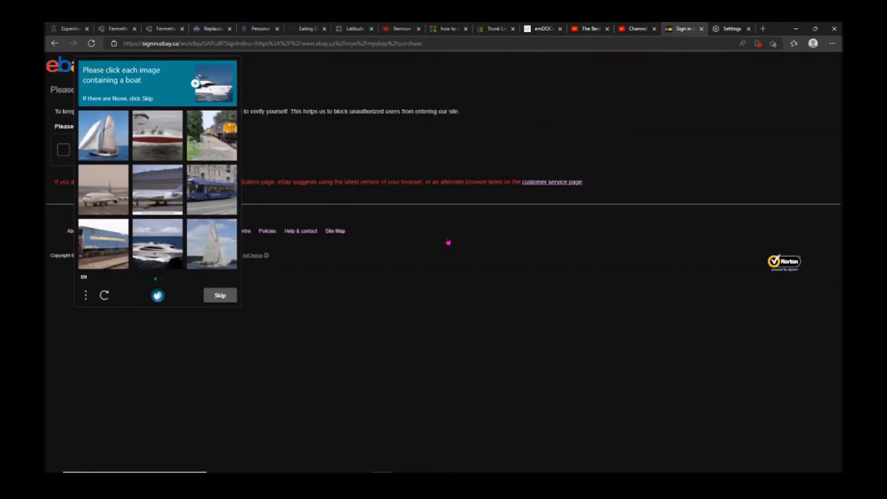
mouse_move(394, 263)
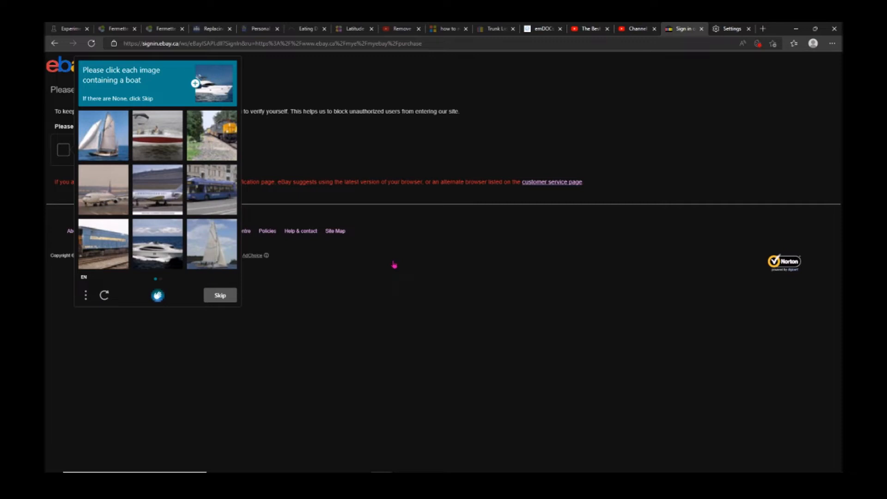
mouse_move(389, 243)
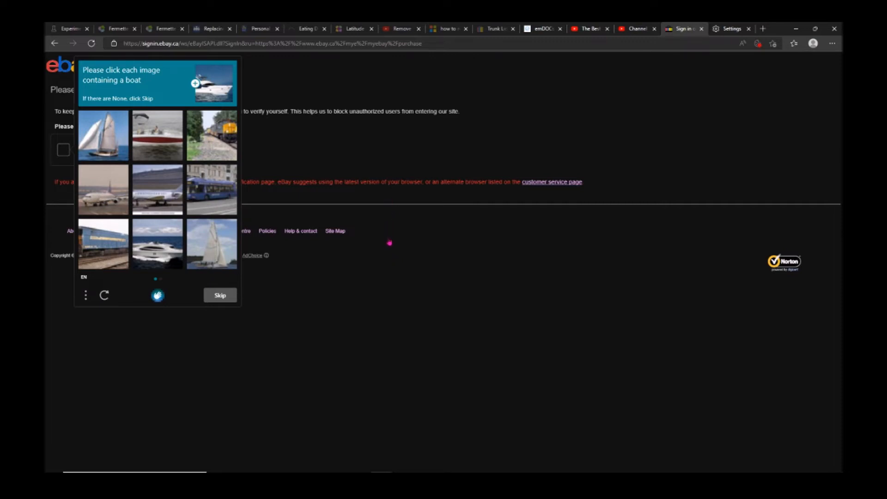
mouse_move(390, 262)
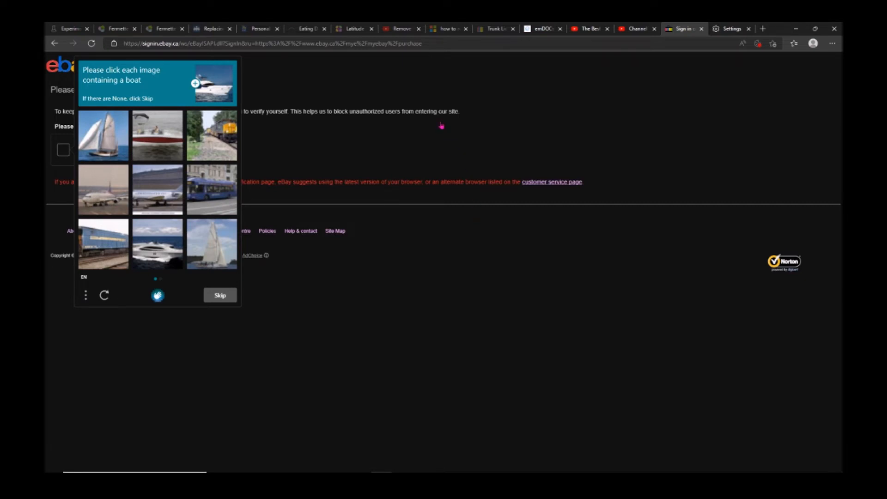
mouse_move(553, 83)
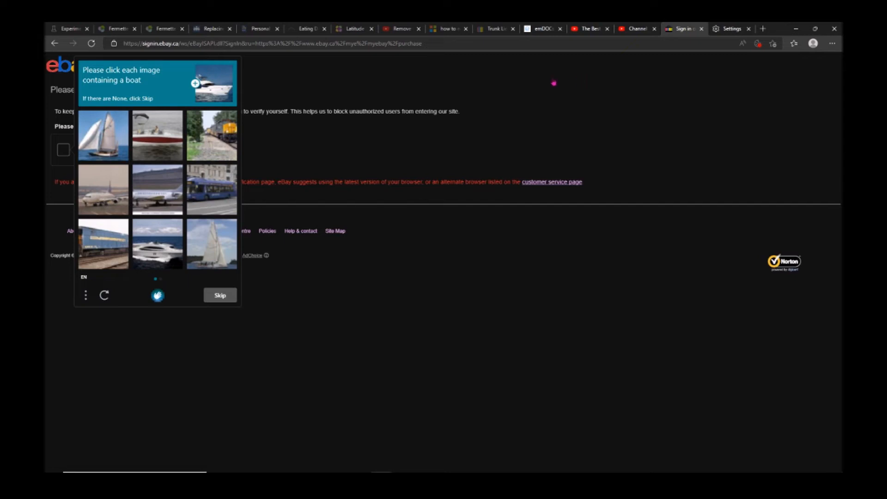
mouse_move(446, 249)
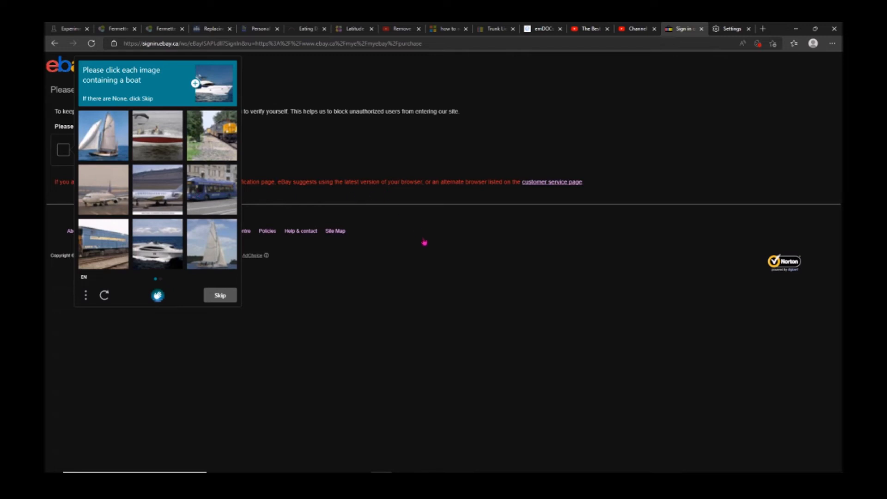
mouse_move(344, 209)
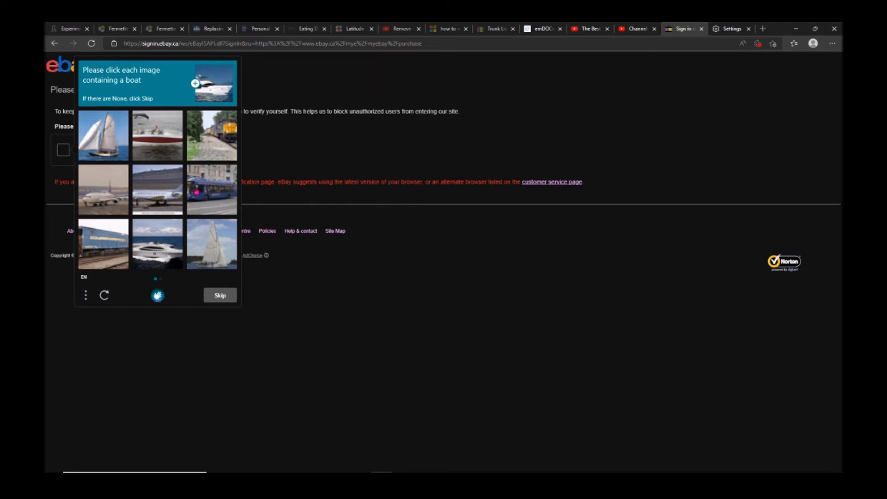
mouse_move(167, 189)
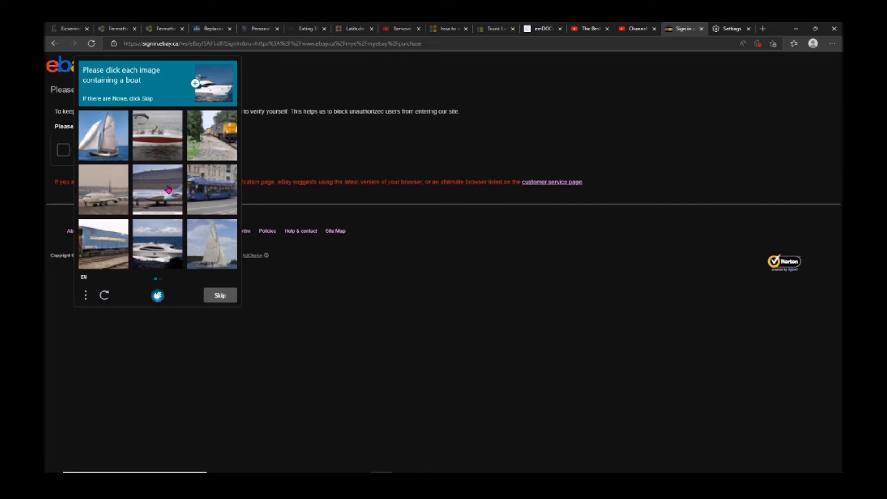
mouse_move(298, 209)
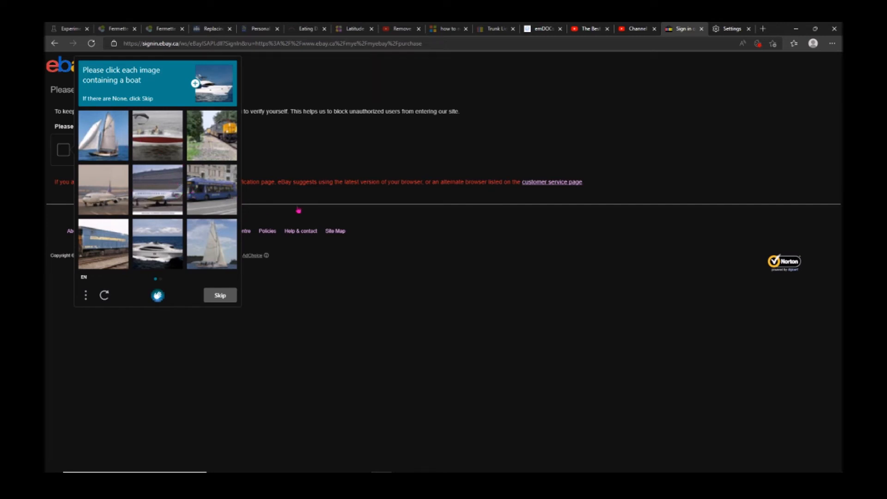
mouse_move(416, 237)
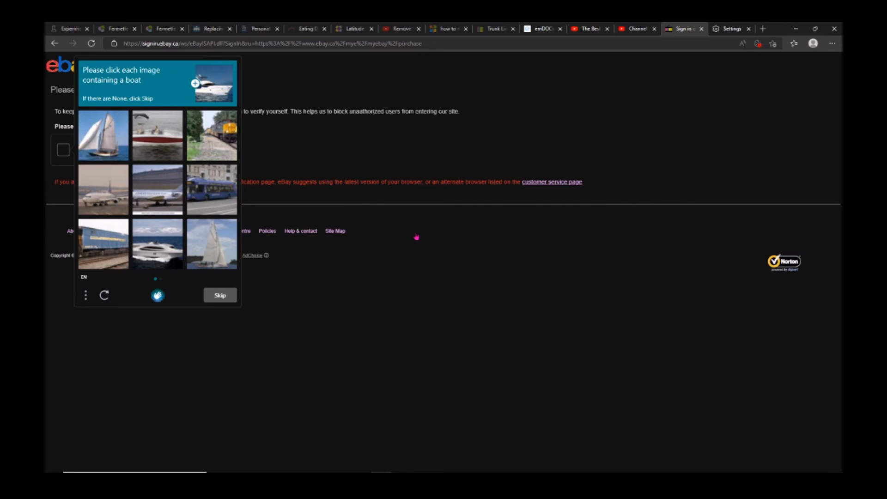
mouse_move(656, 101)
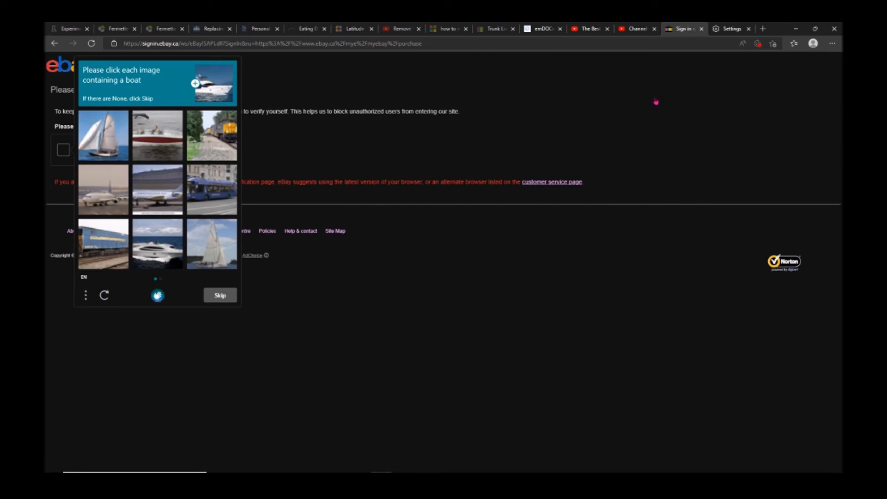
mouse_move(423, 246)
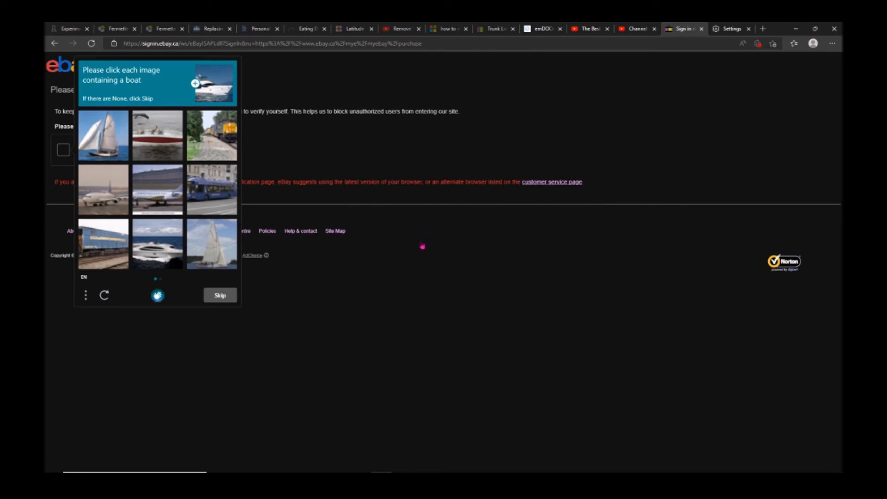
mouse_move(165, 167)
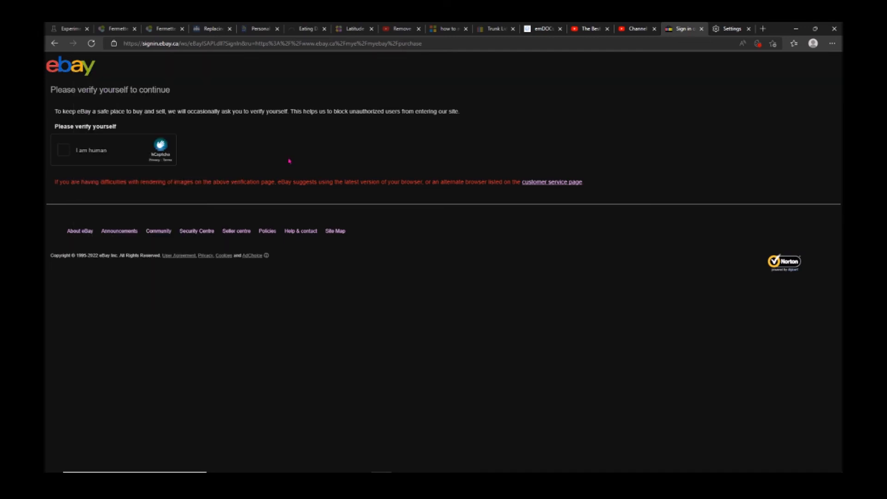
mouse_move(421, 229)
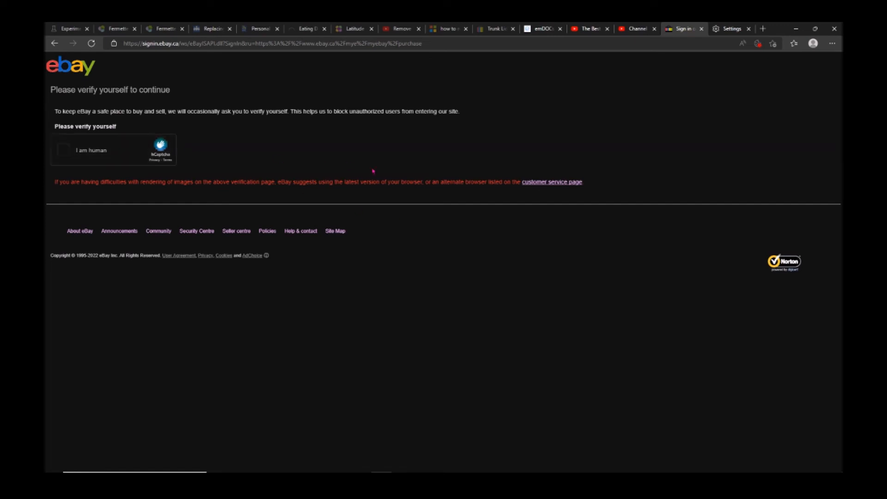
mouse_move(438, 227)
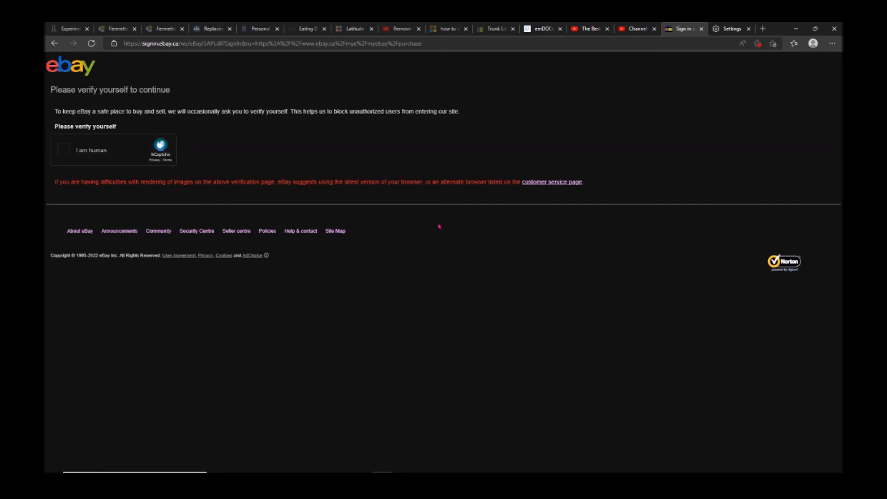